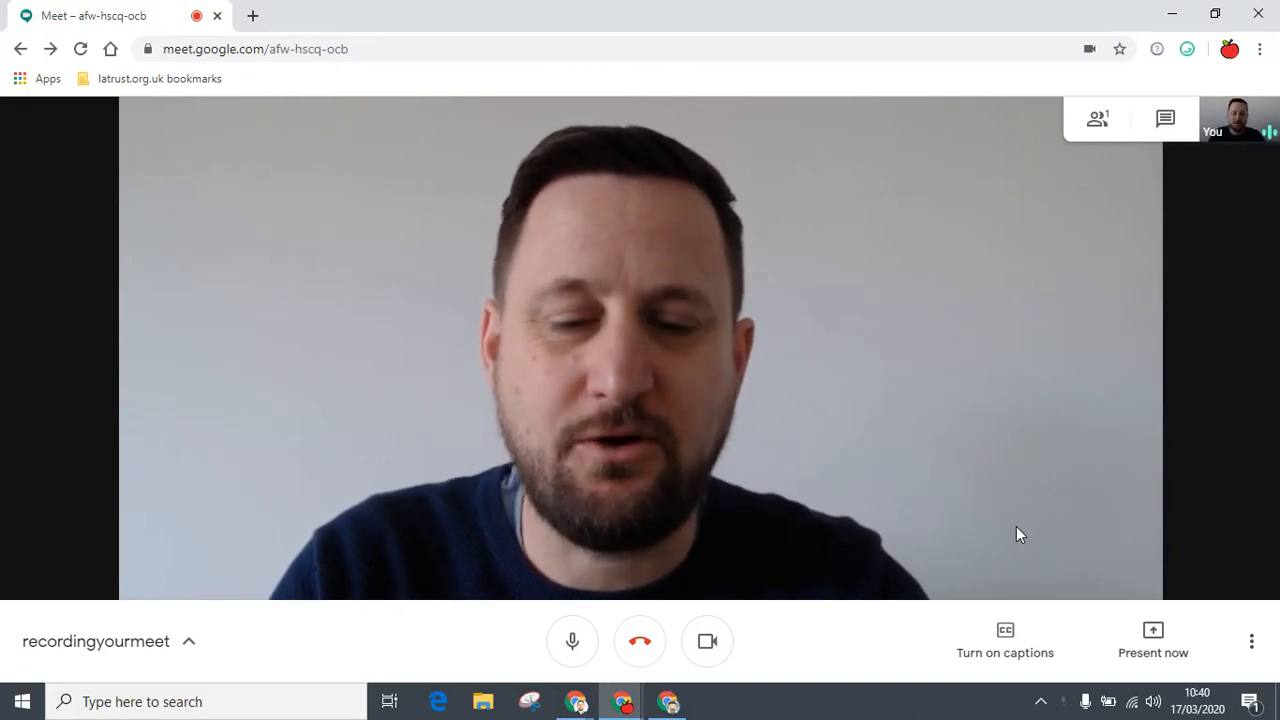
mouse_move(790, 358)
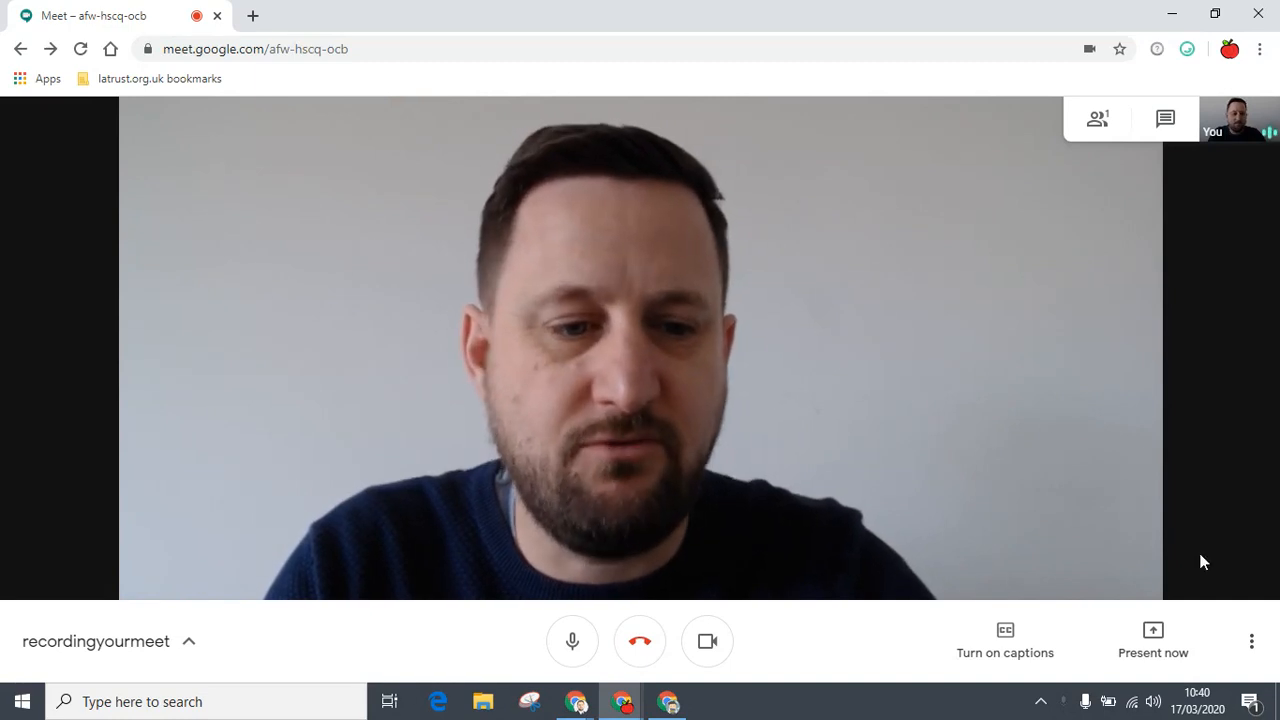
mouse_move(1251, 641)
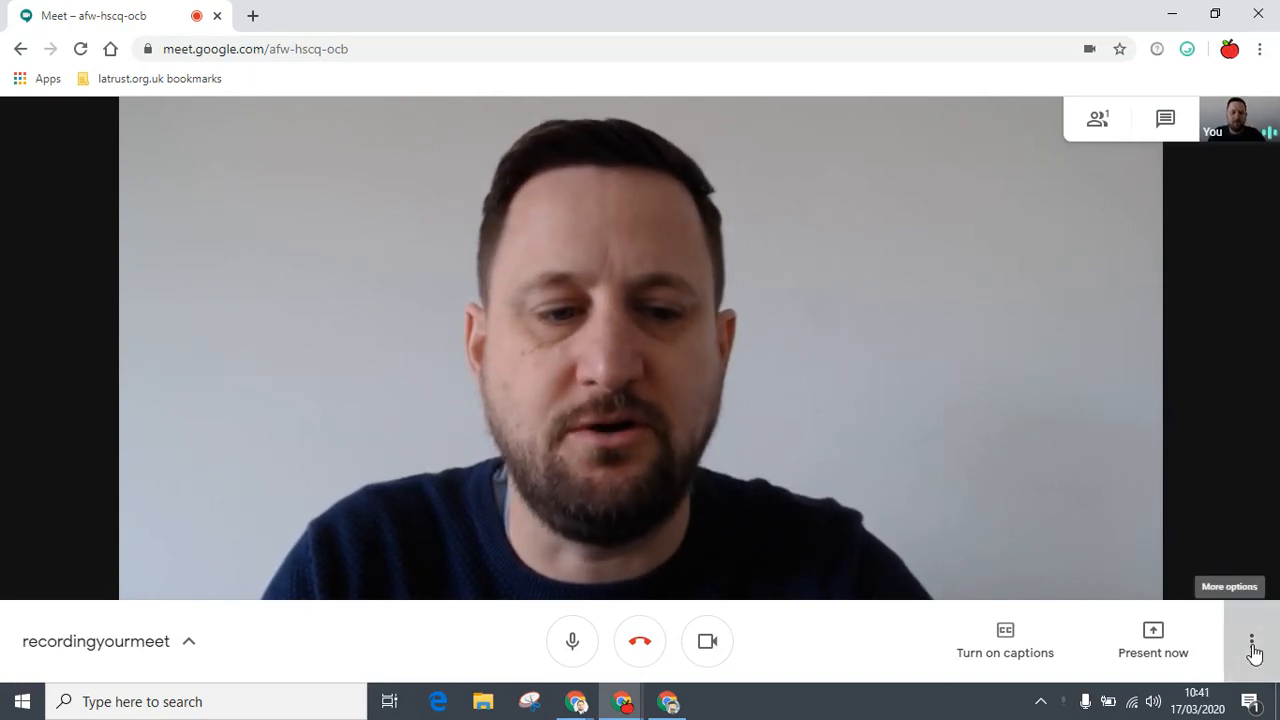
- Start recording the meeting from More options and accept the consent notice
left_click(1251, 641)
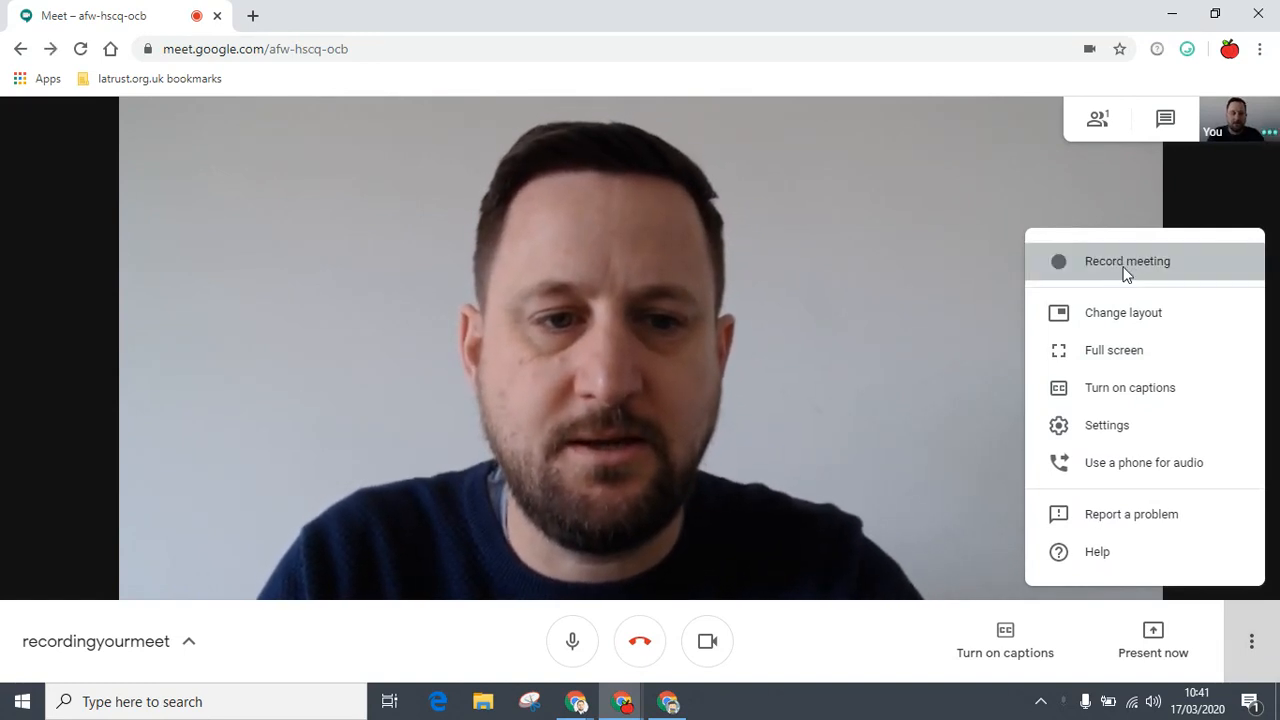
left_click(1127, 261)
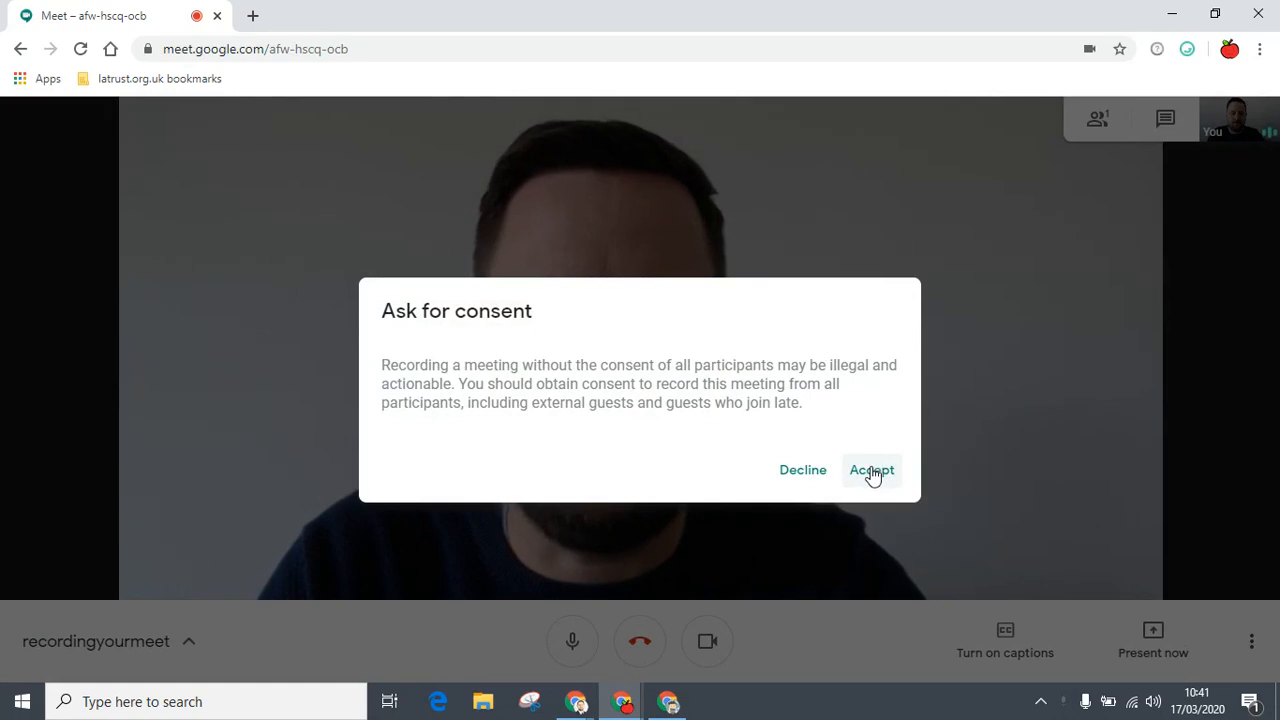
left_click(871, 470)
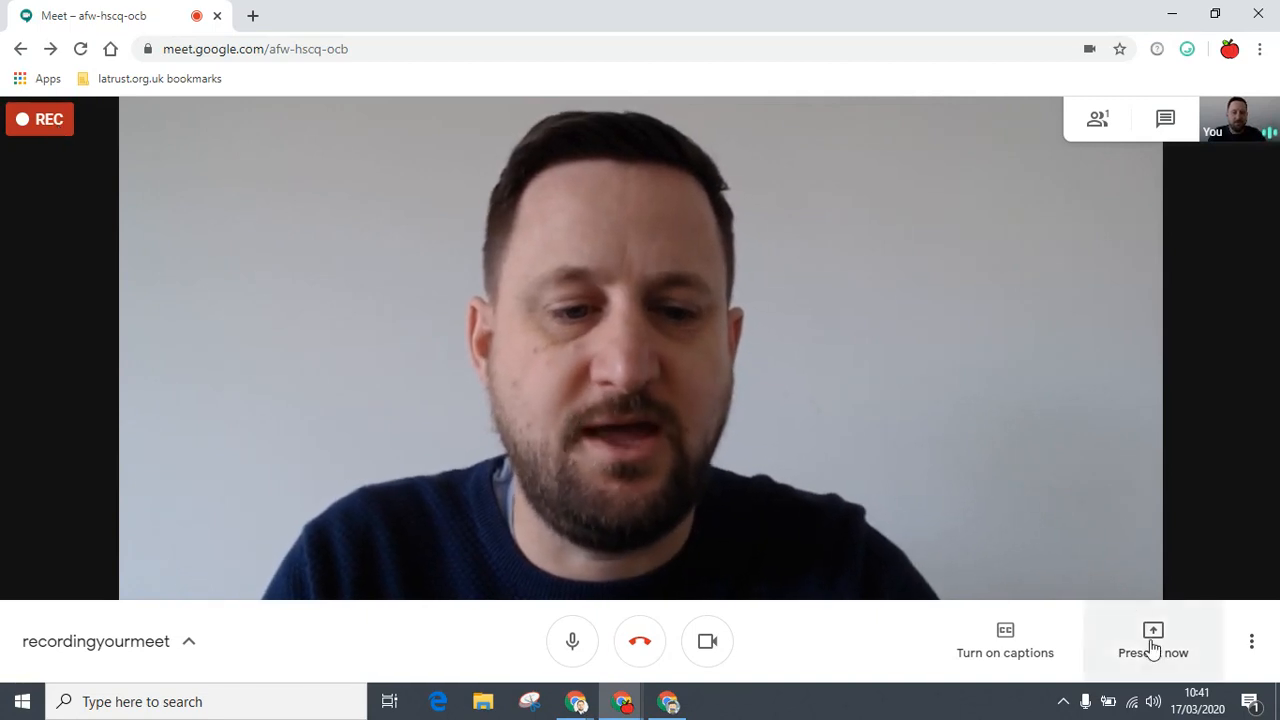
- Present the entire screen to the call, selecting the screen preview and confirming Share
left_click(1153, 640)
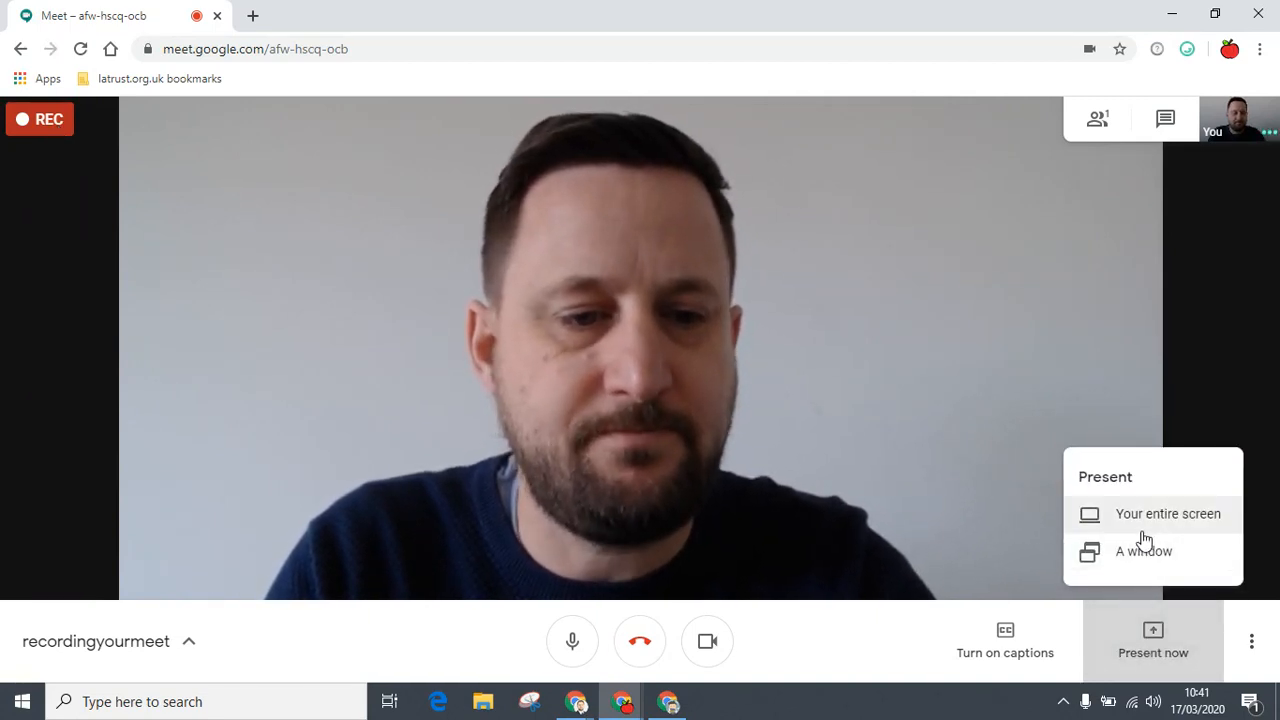
left_click(1167, 513)
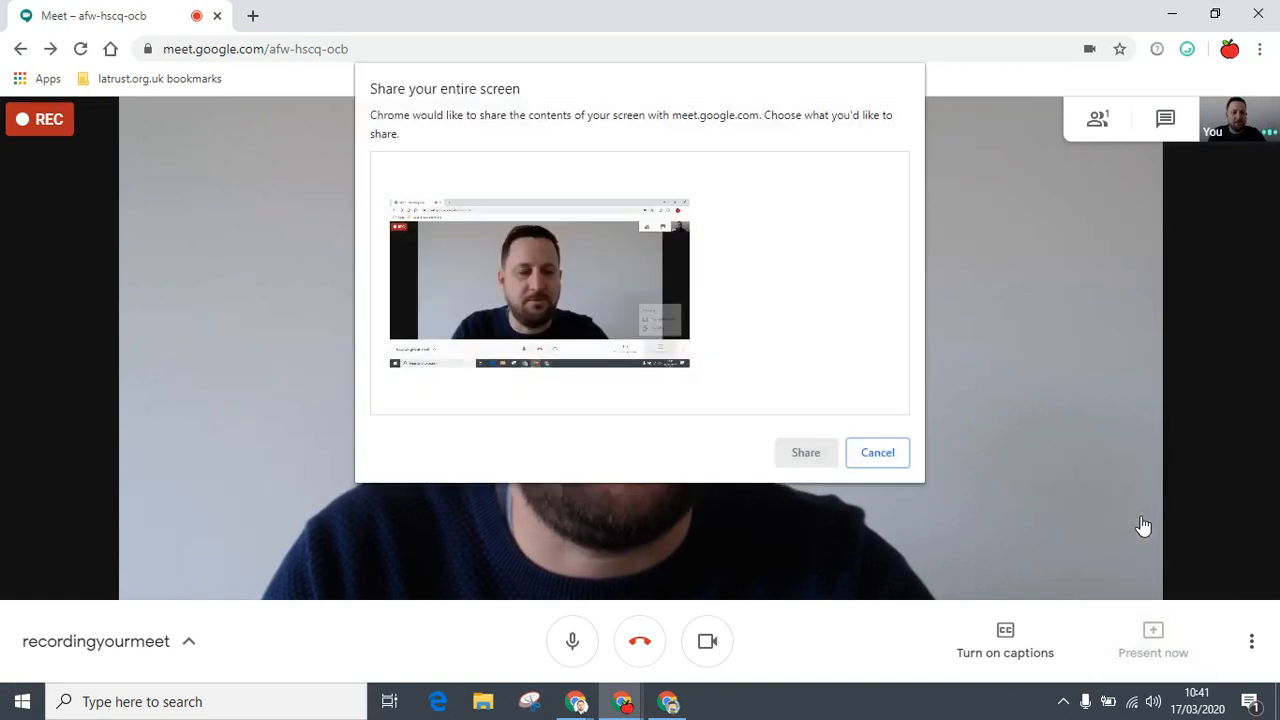
left_click(538, 282)
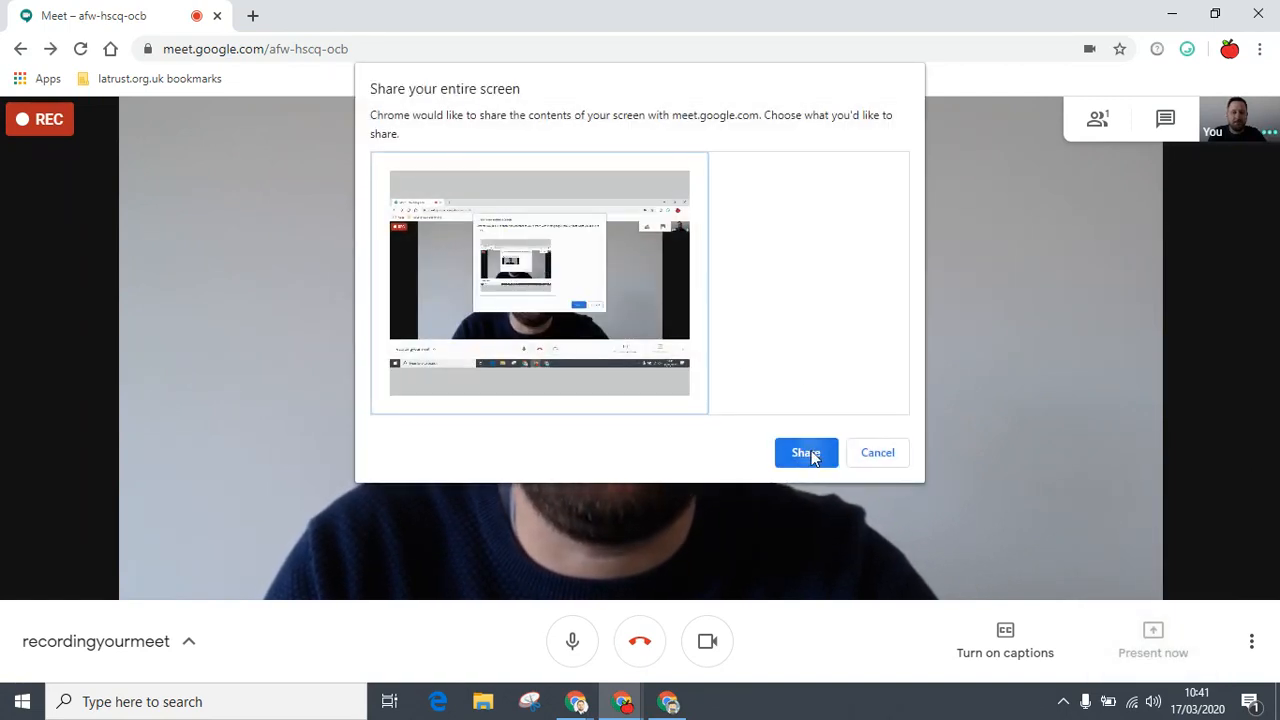
left_click(805, 452)
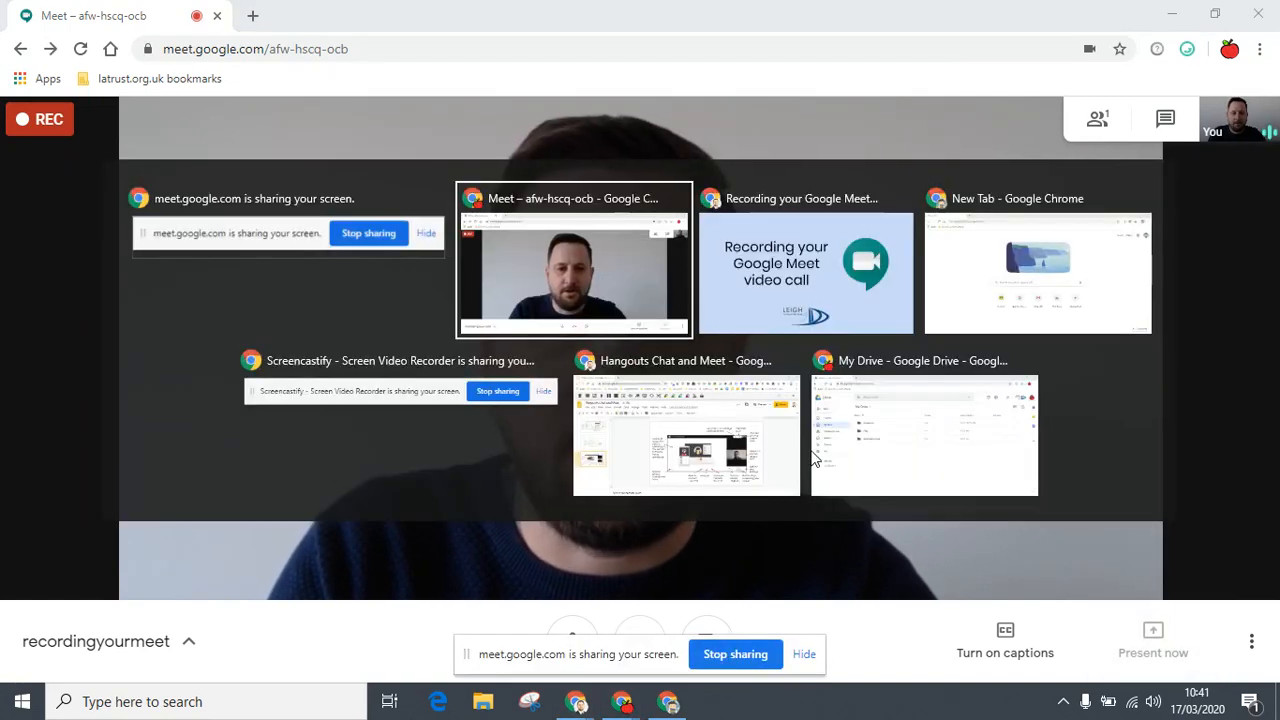
- Bring the Hangouts Chat and Meet Slides presentation to the front
left_click(685, 435)
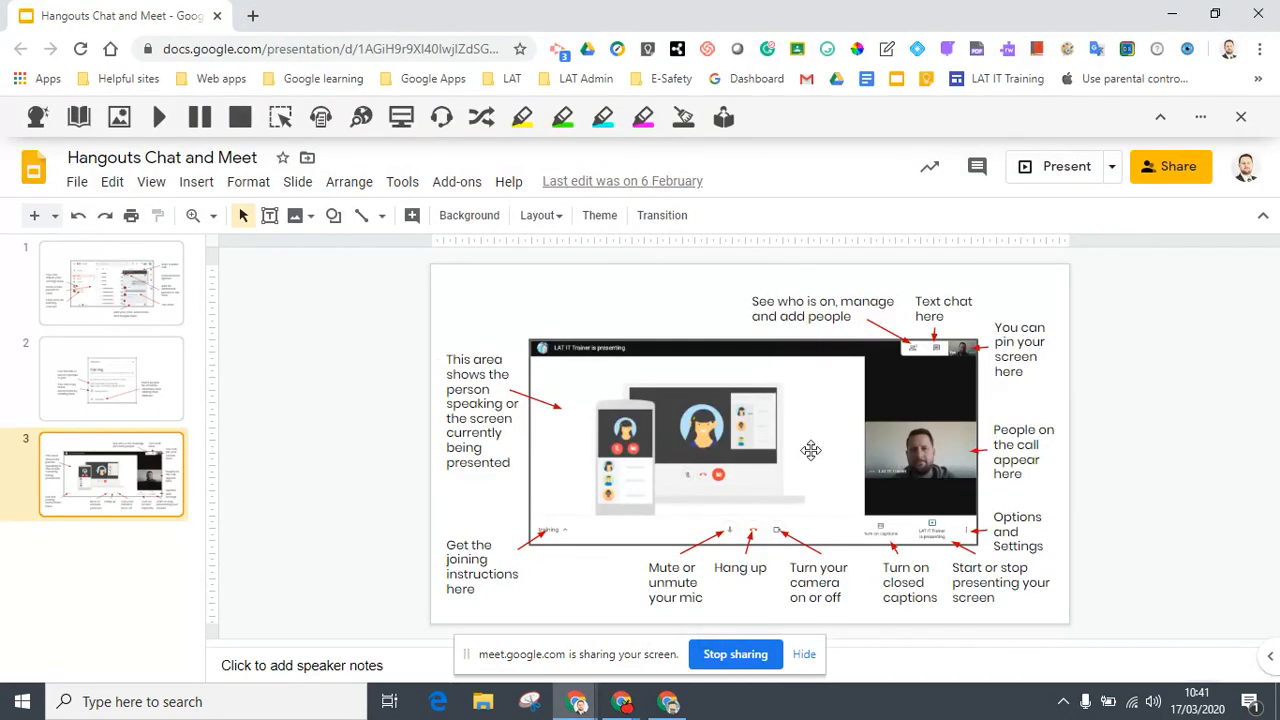
mouse_move(575, 397)
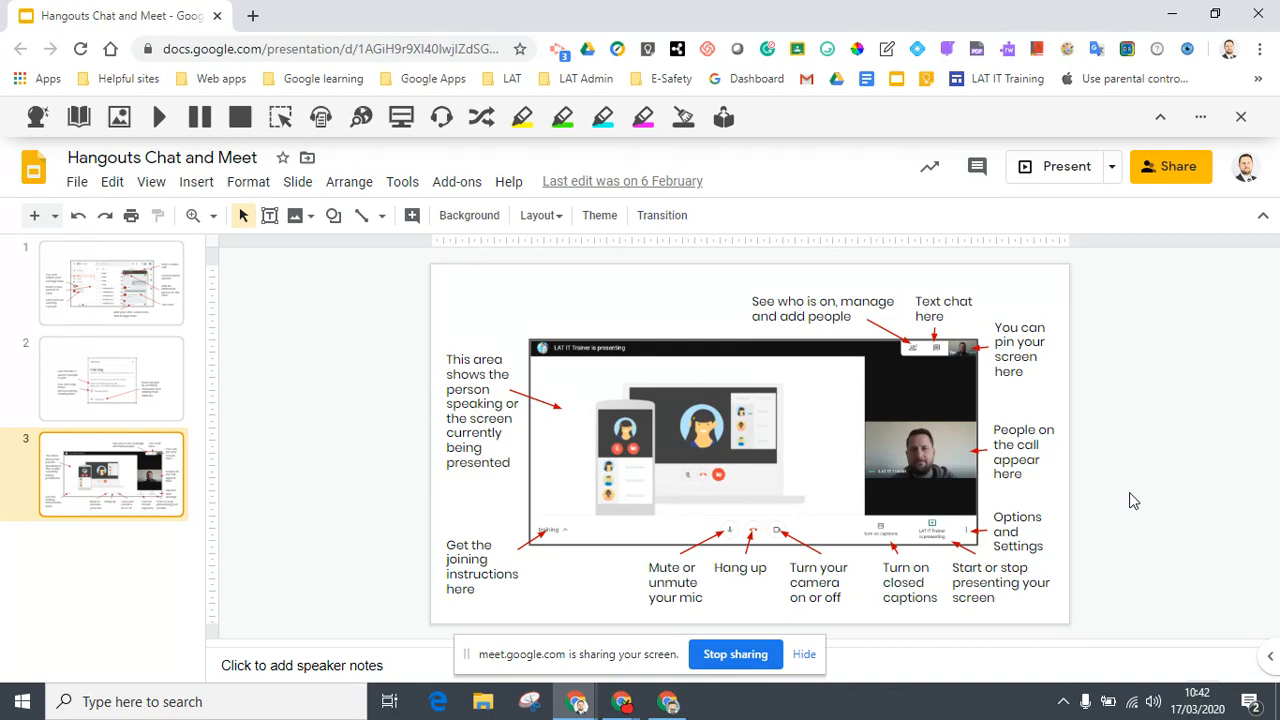
mouse_move(1123, 500)
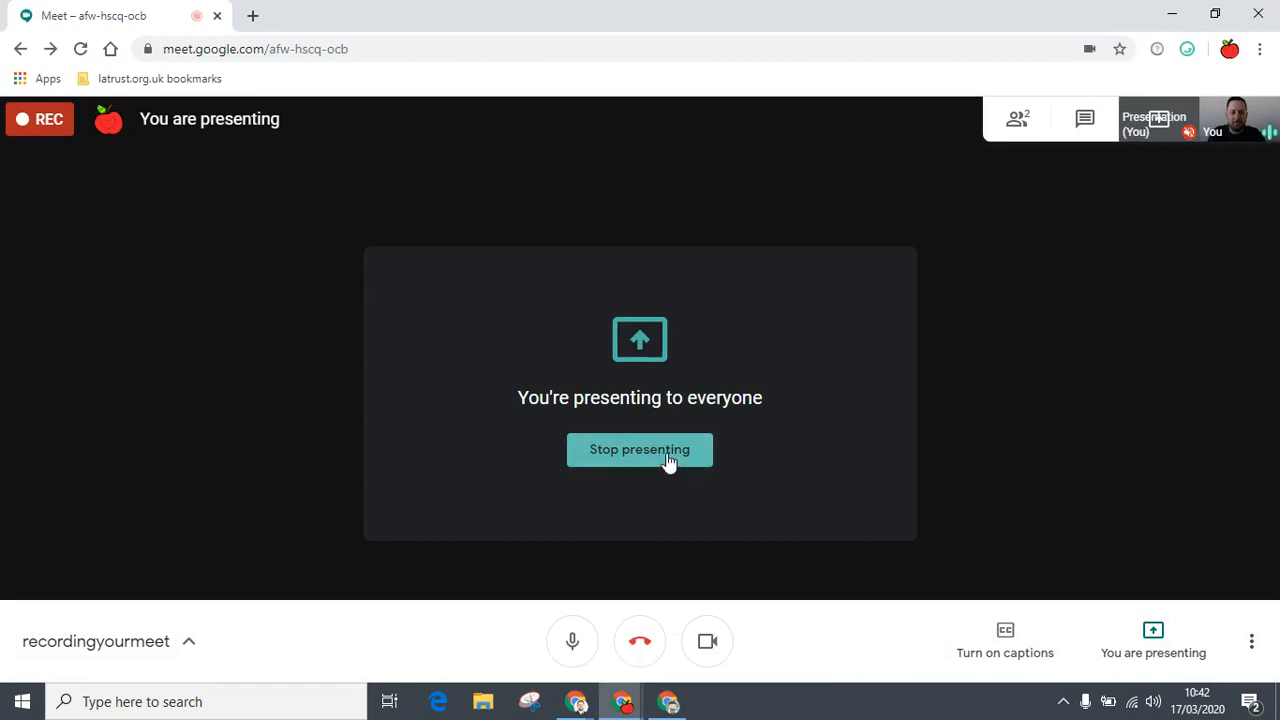
- Stop presenting the screen, then stop the recording from More options
left_click(639, 449)
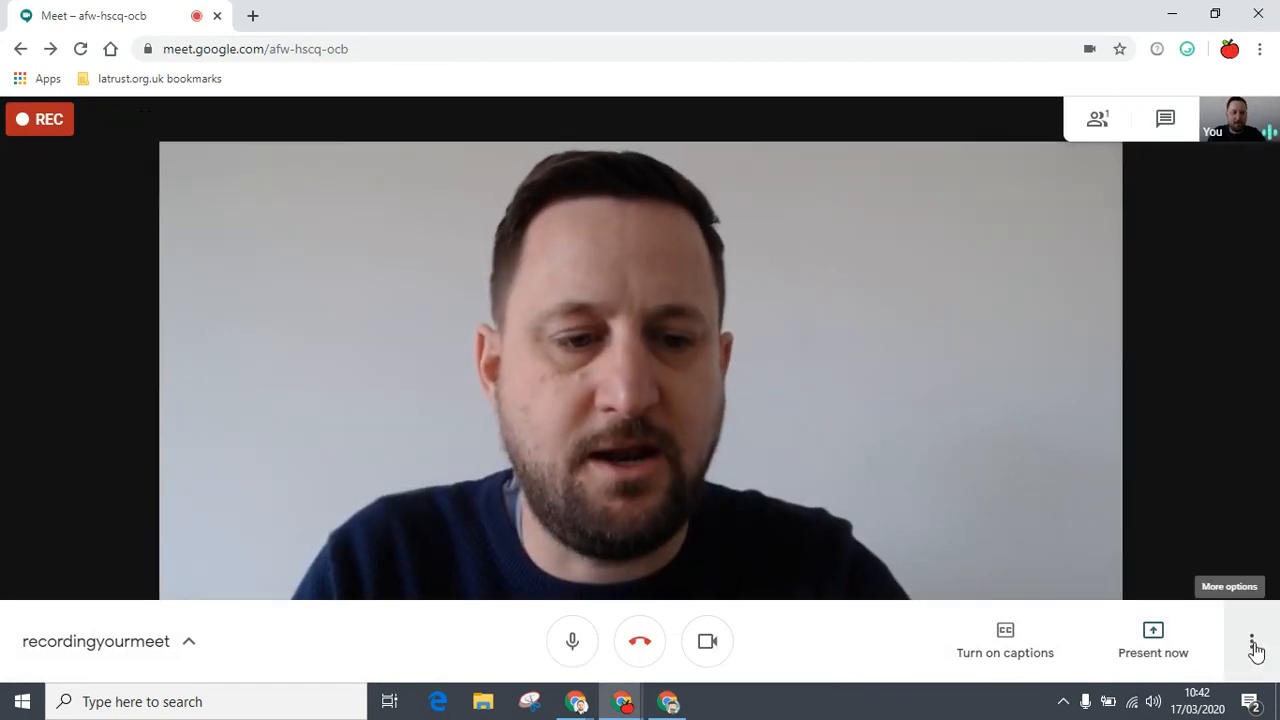
left_click(1252, 641)
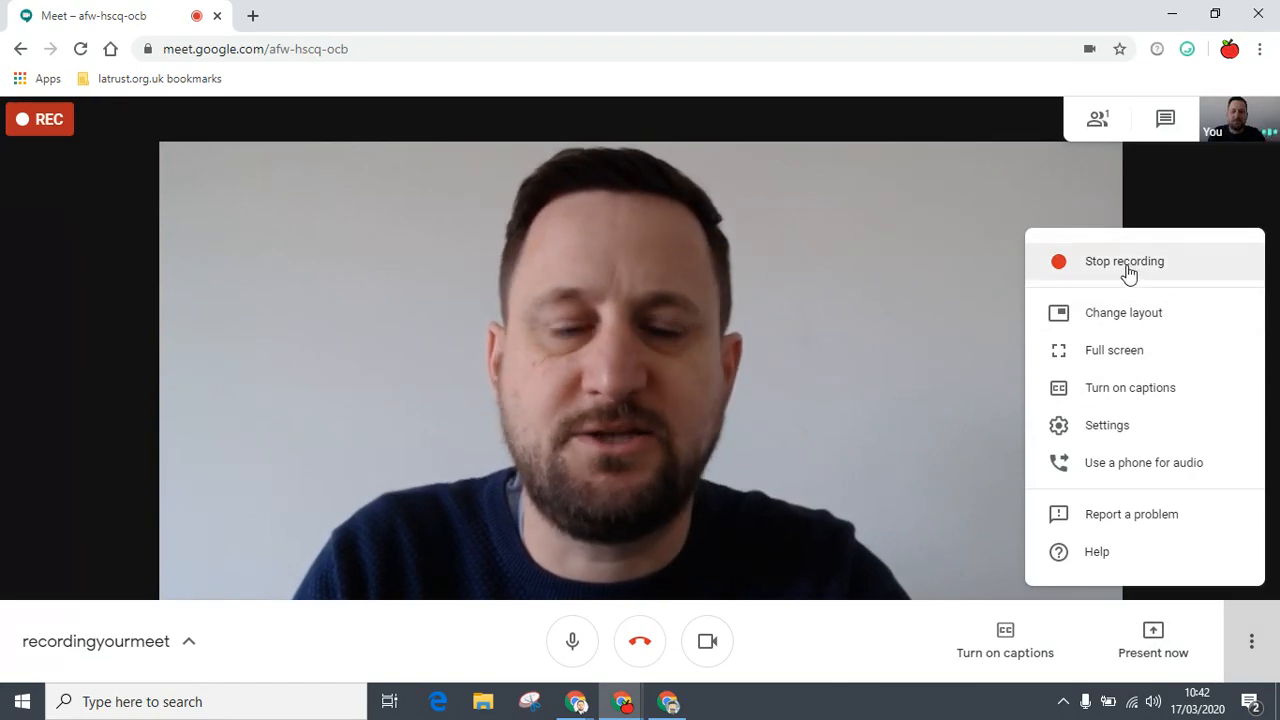
left_click(1124, 261)
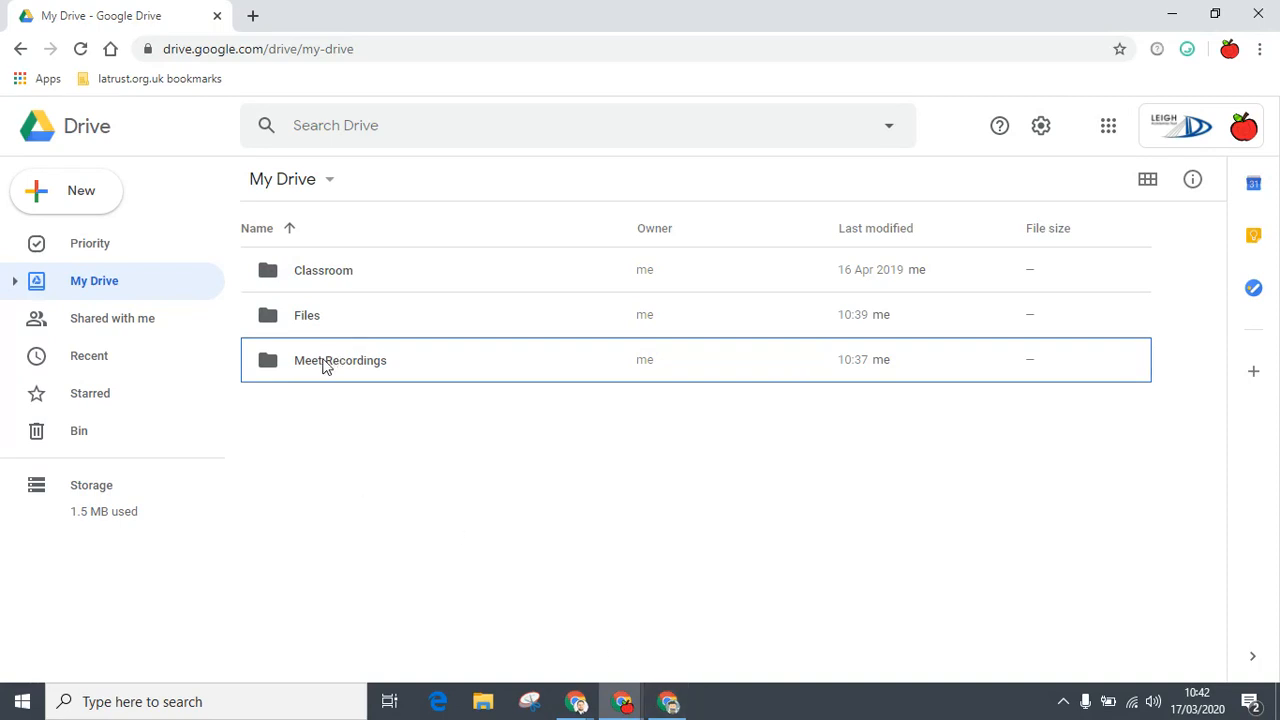
mouse_move(323, 360)
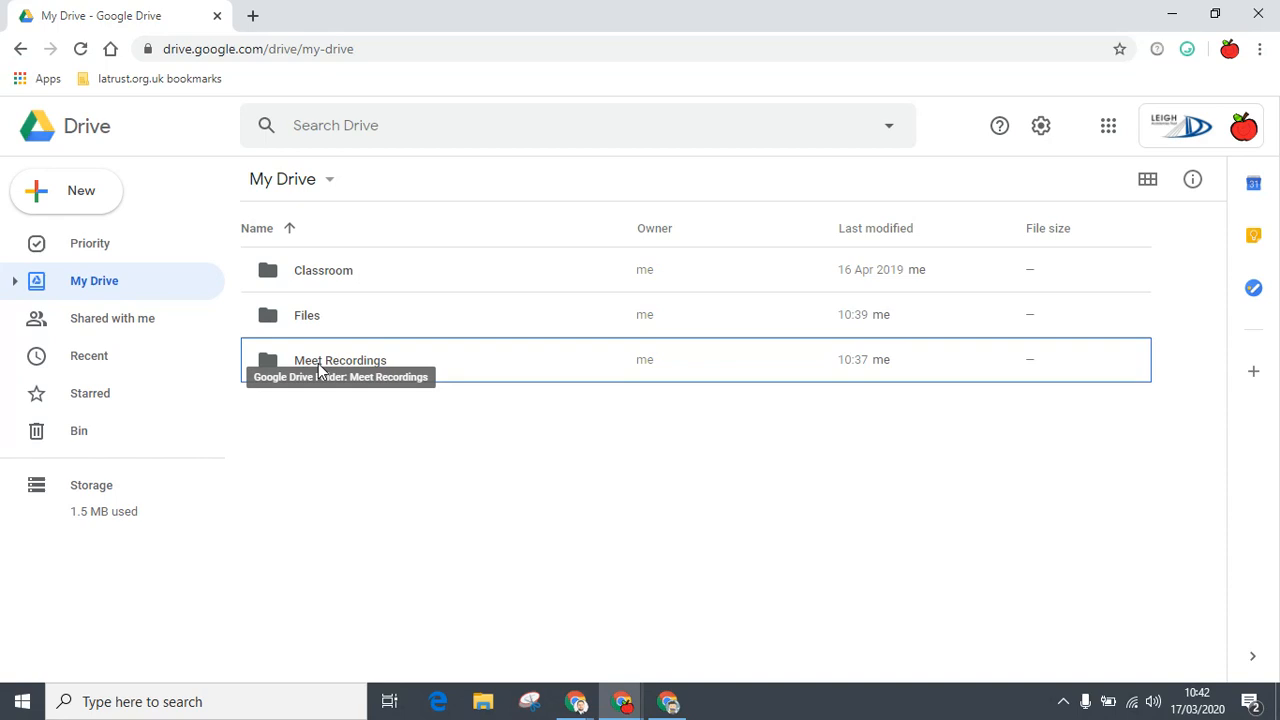
mouse_move(335, 365)
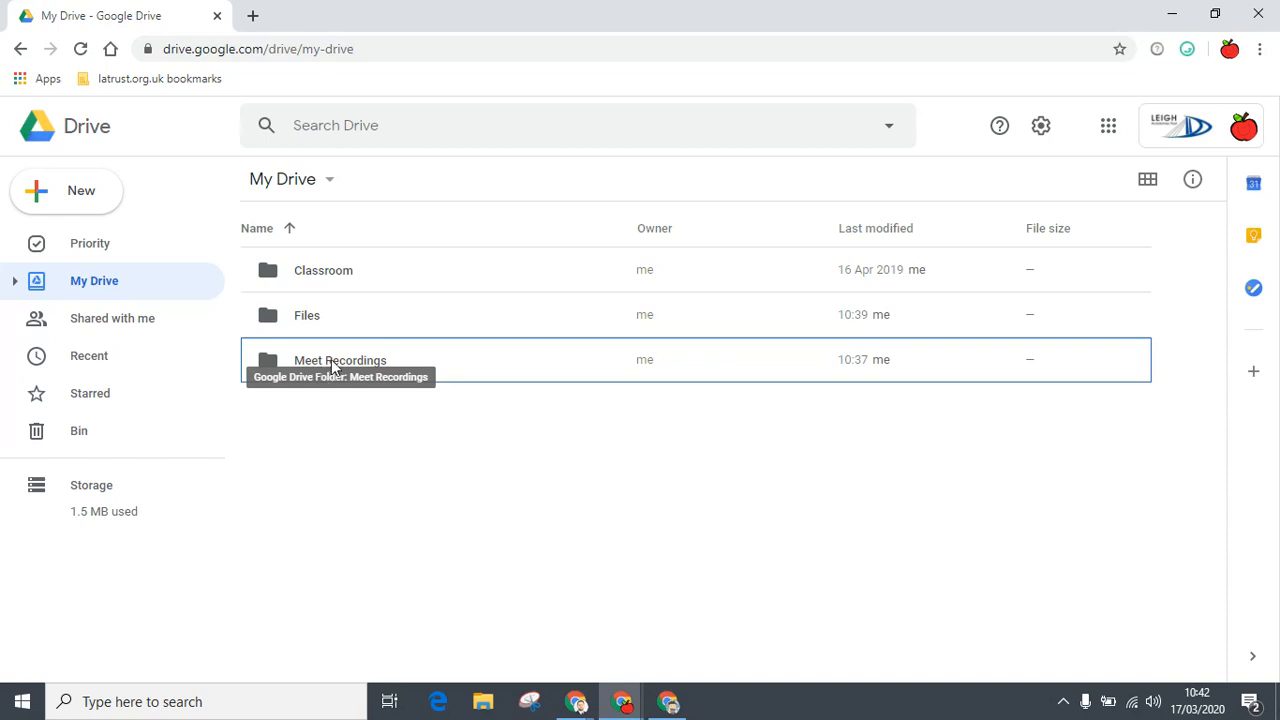
- Open the Meet Recordings folder and bring up the afw-hscq-ocb video's options menu
double_click(340, 360)
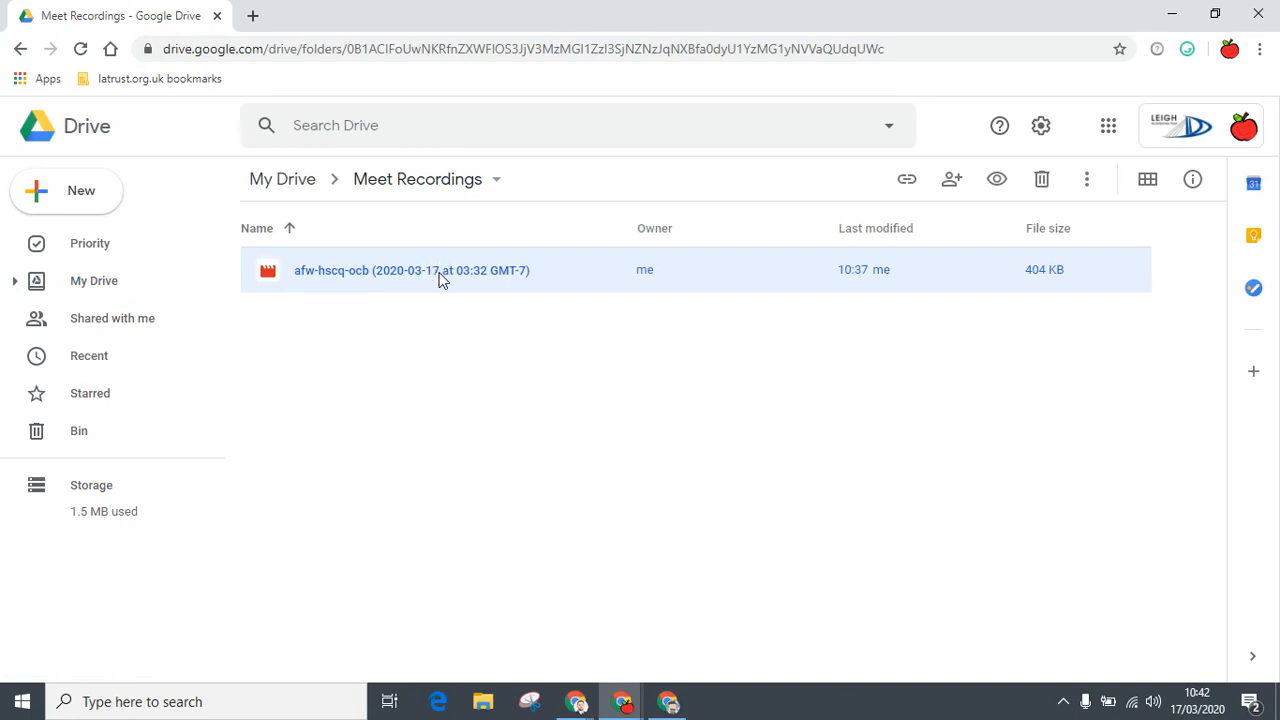
mouse_move(430, 270)
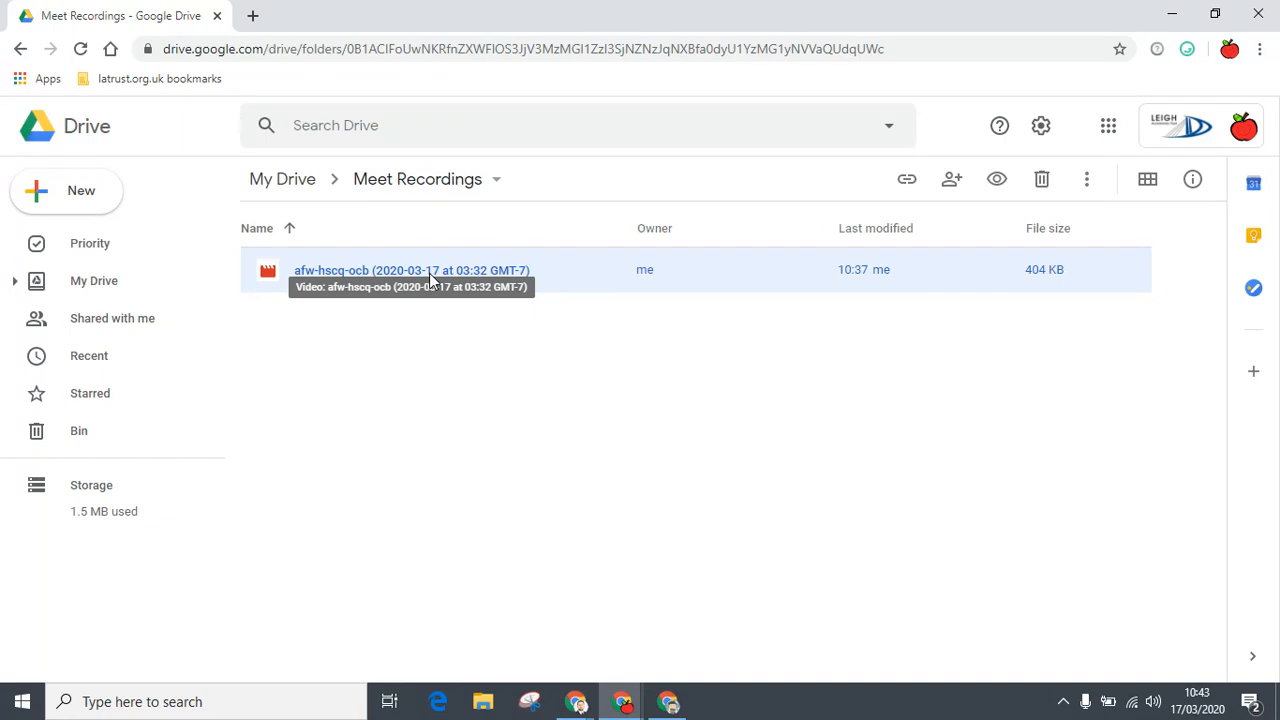
right_click(411, 270)
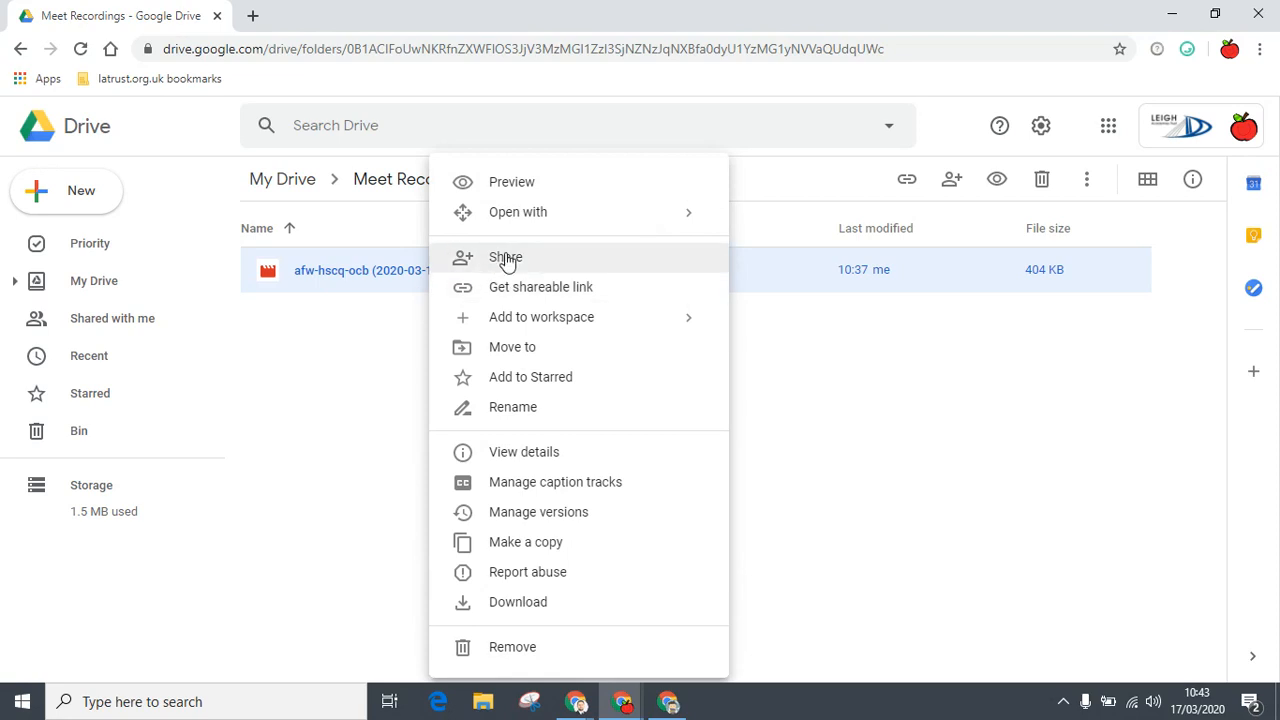
mouse_move(398, 298)
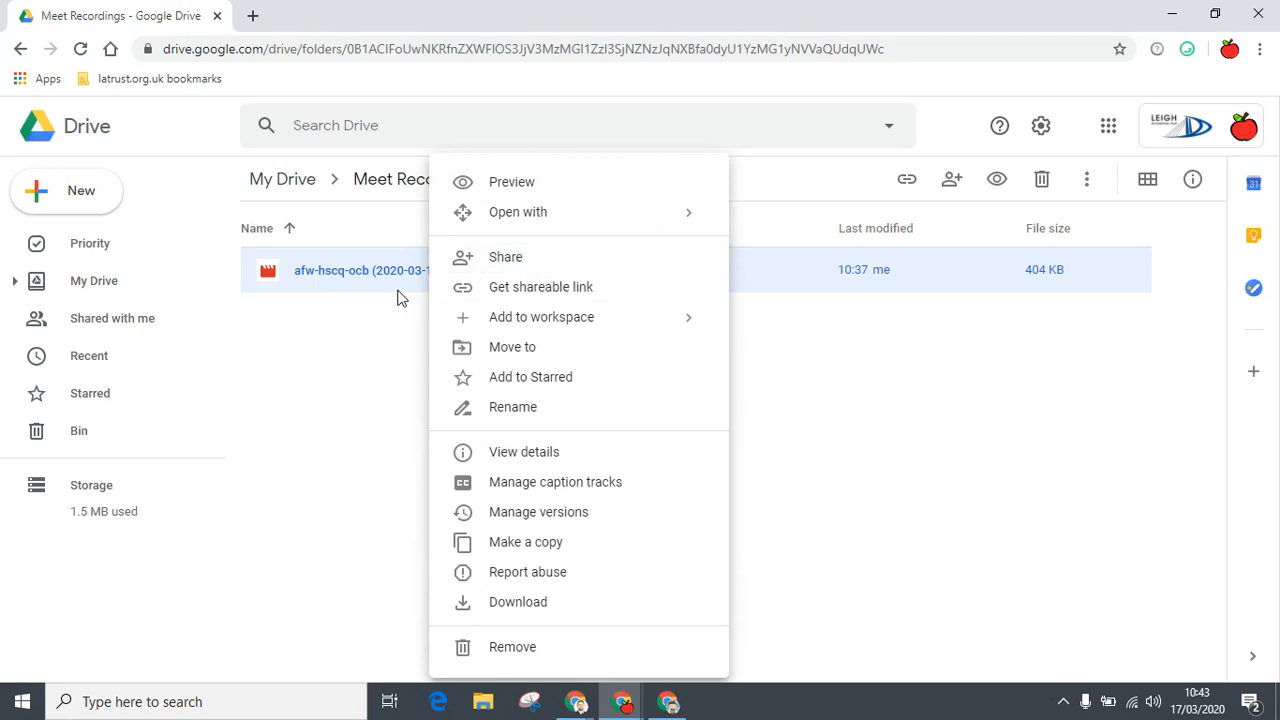